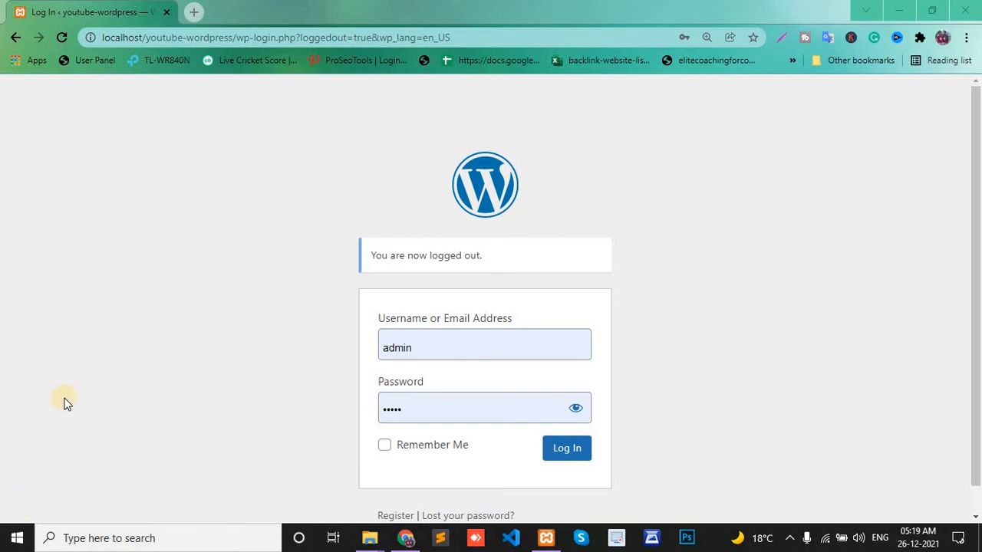
pyautogui.moveTo(242, 345)
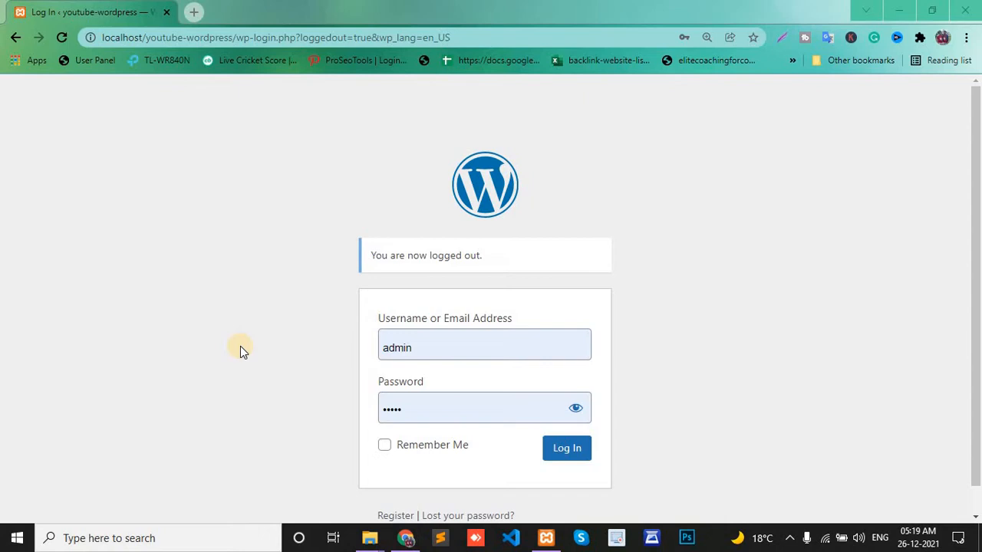
pyautogui.moveTo(563, 433)
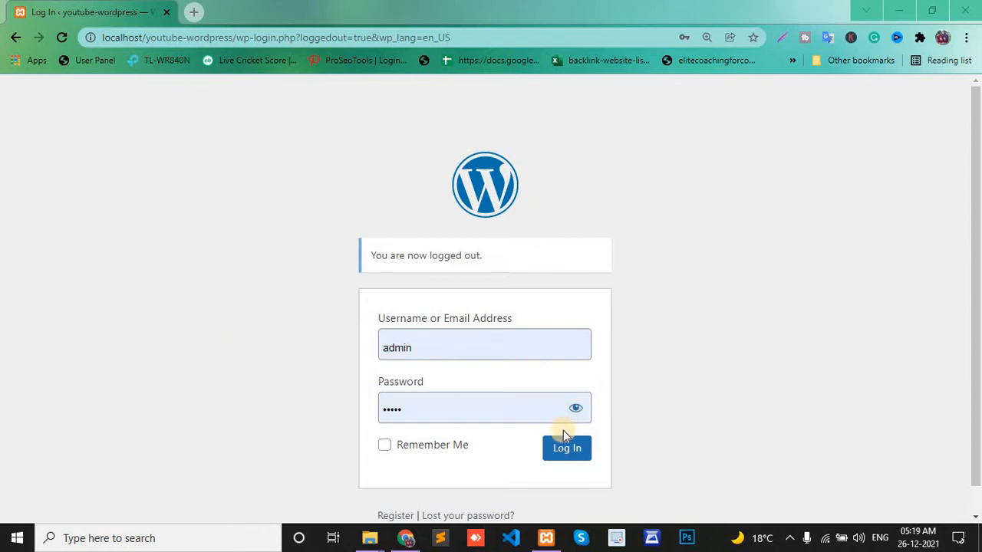
# Step: Submit the filled-in login credentials to enter the WordPress admin Dashboard
pyautogui.click(567, 448)
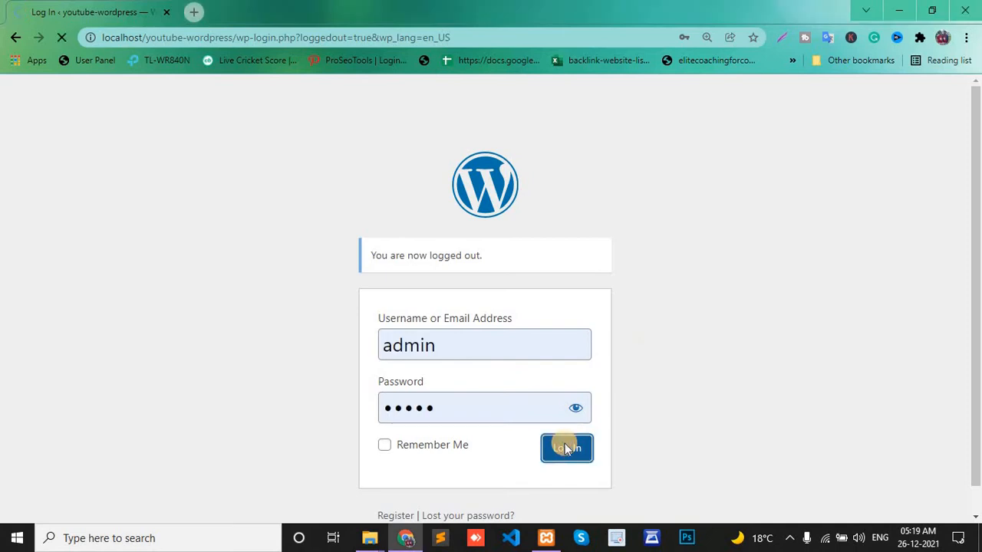
pyautogui.click(566, 448)
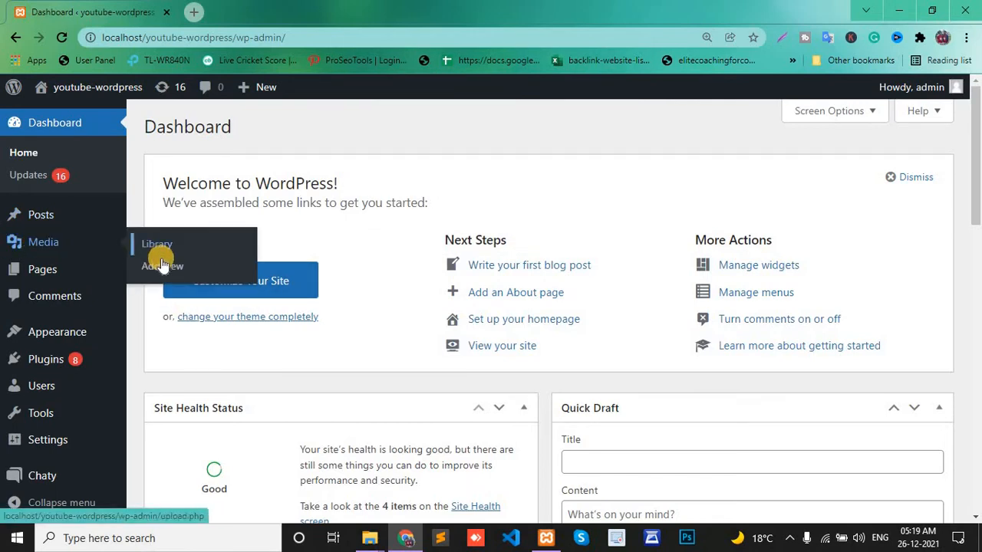
pyautogui.moveTo(148, 287)
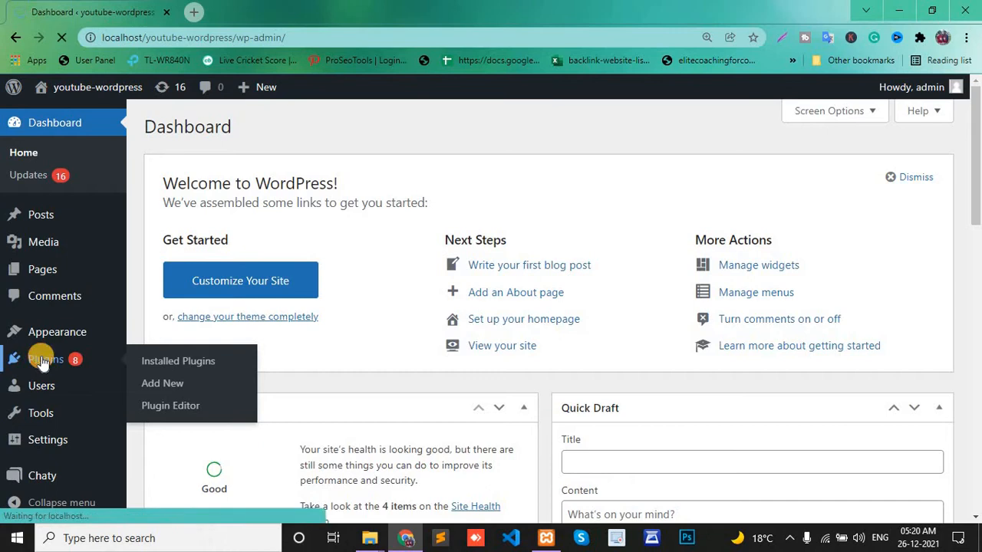
# Step: Search Plugins > Add New for 'media export'
pyautogui.click(178, 360)
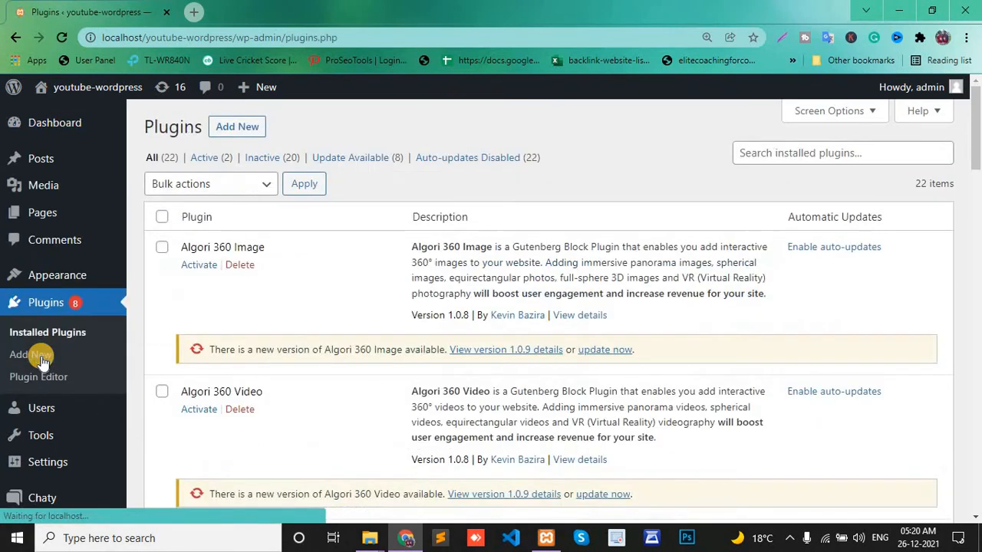
pyautogui.click(236, 127)
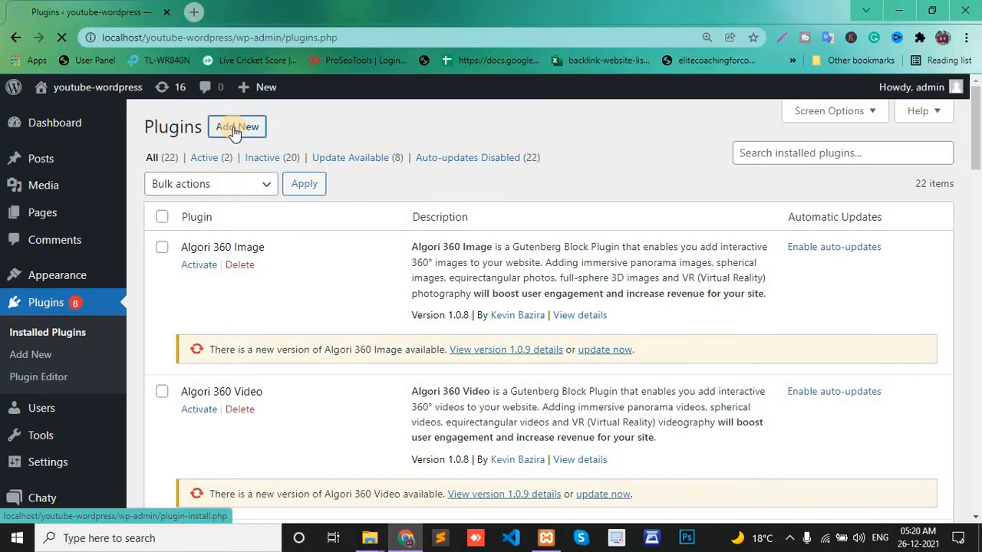
pyautogui.click(237, 127)
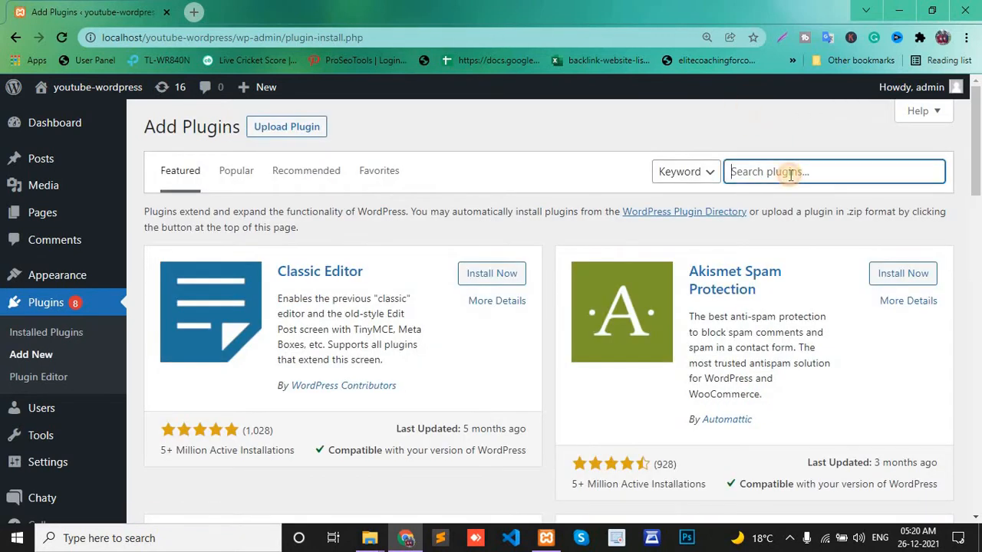
pyautogui.write('media')
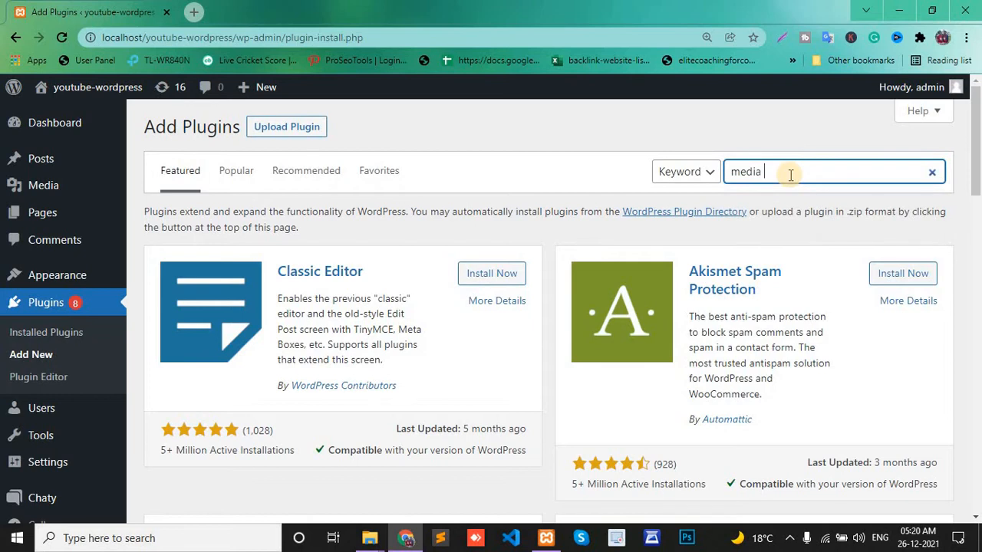
pyautogui.write('export')
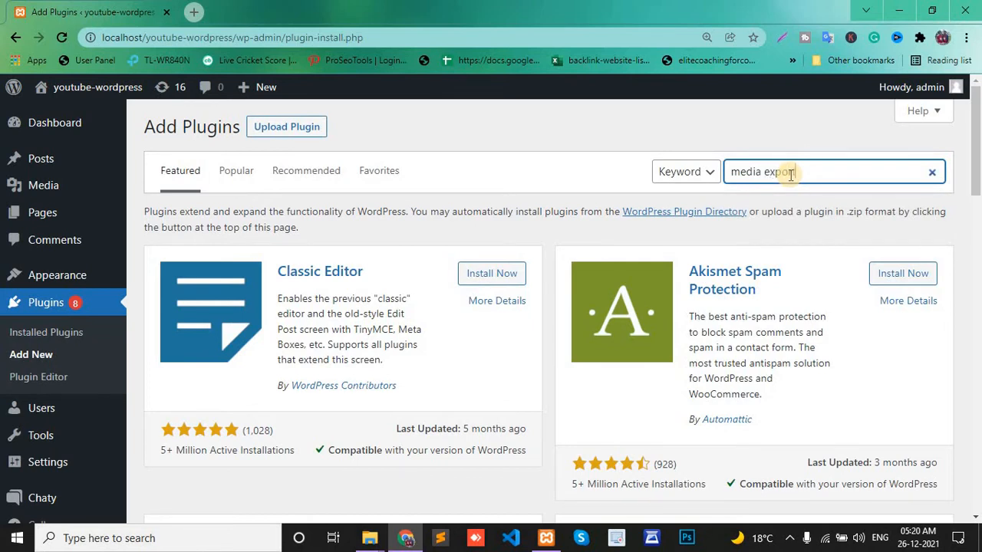
pyautogui.press('Enter')
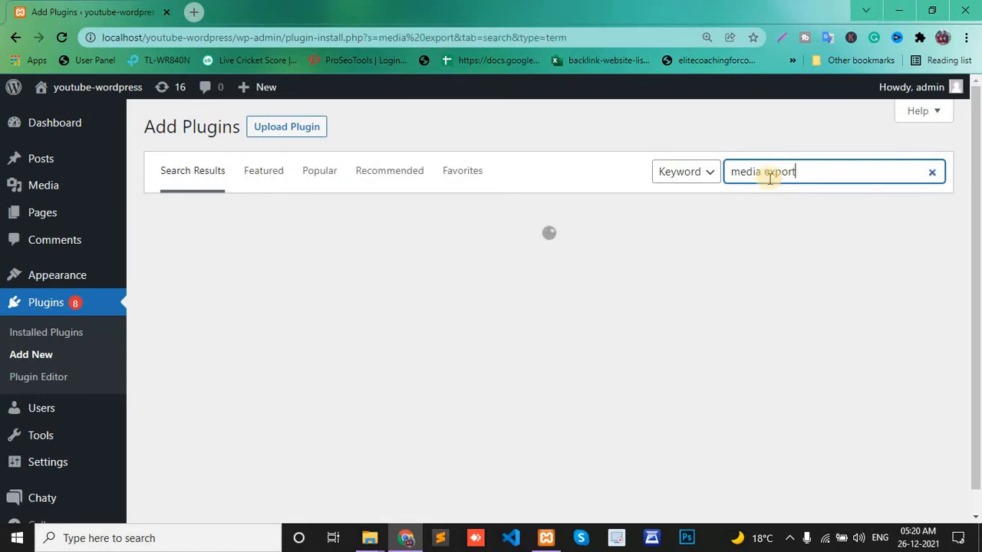
pyautogui.moveTo(688, 300)
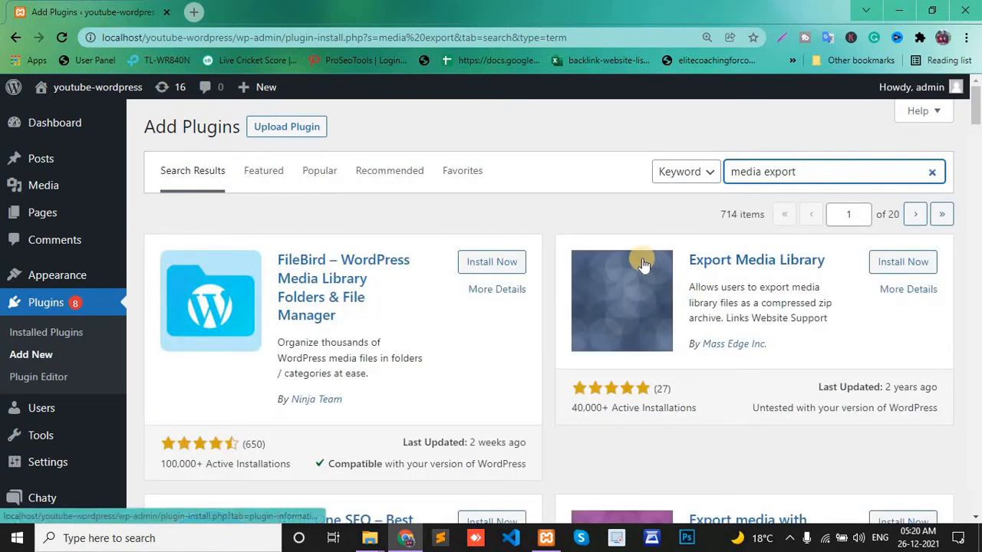
# Step: Install the Export Media Library plugin from the search results and activate it
pyautogui.scroll(-3)
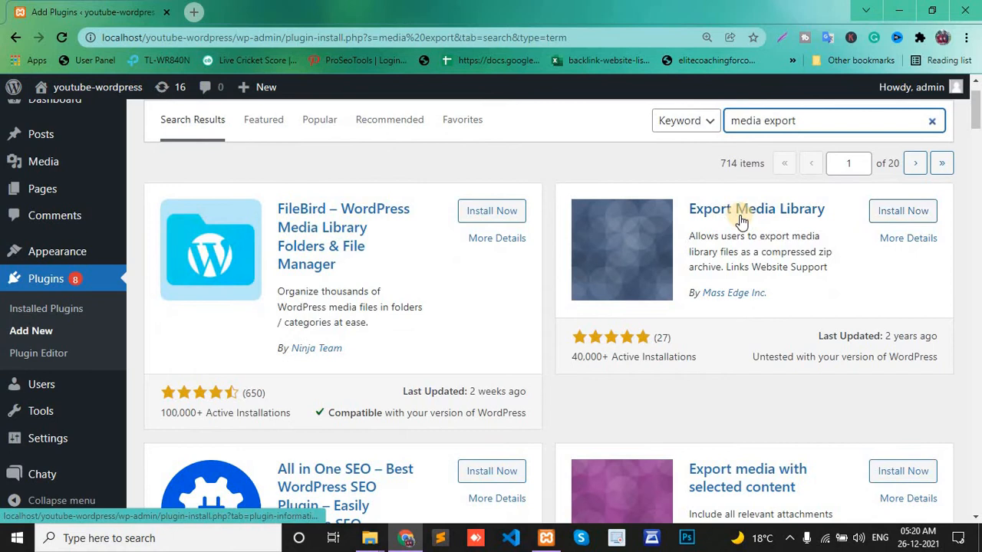
pyautogui.click(902, 211)
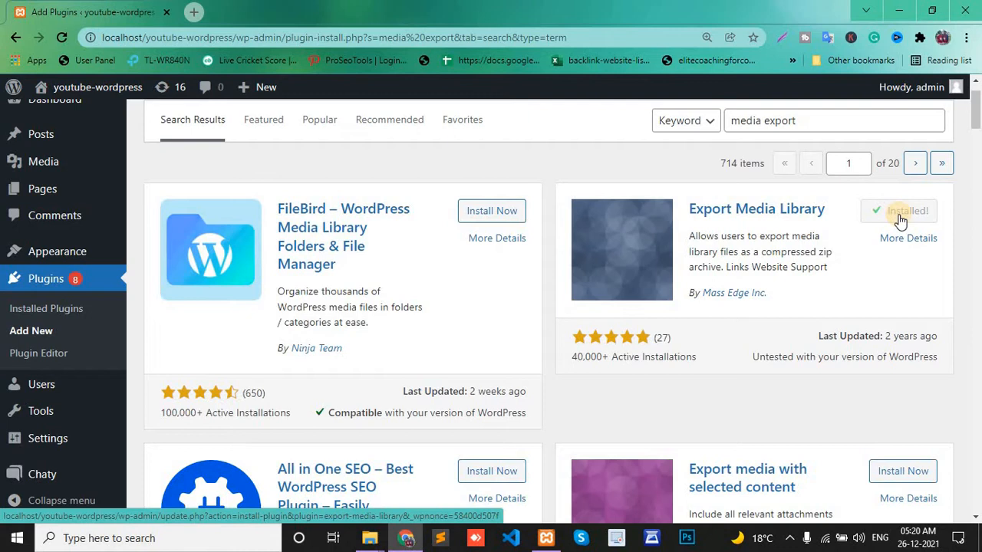
pyautogui.click(909, 210)
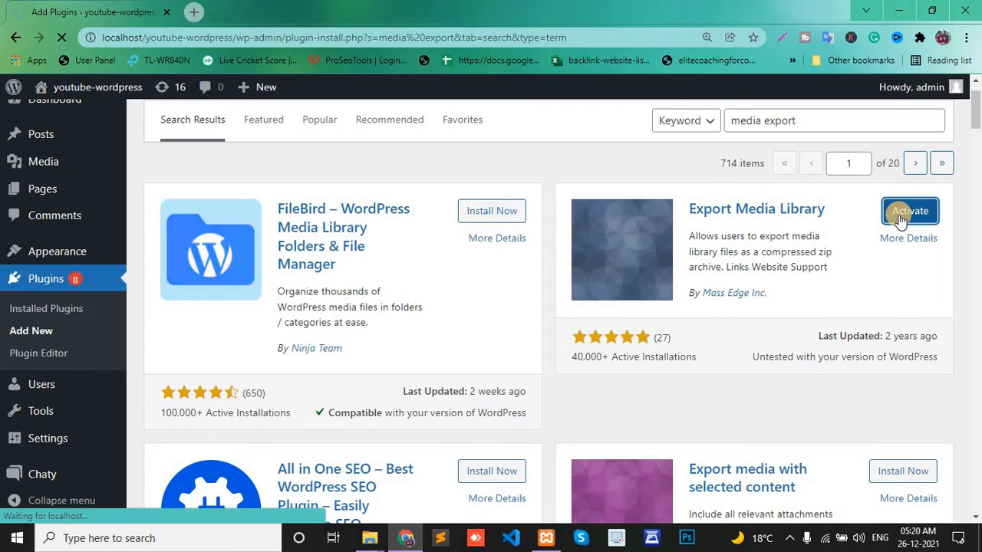
pyautogui.click(910, 211)
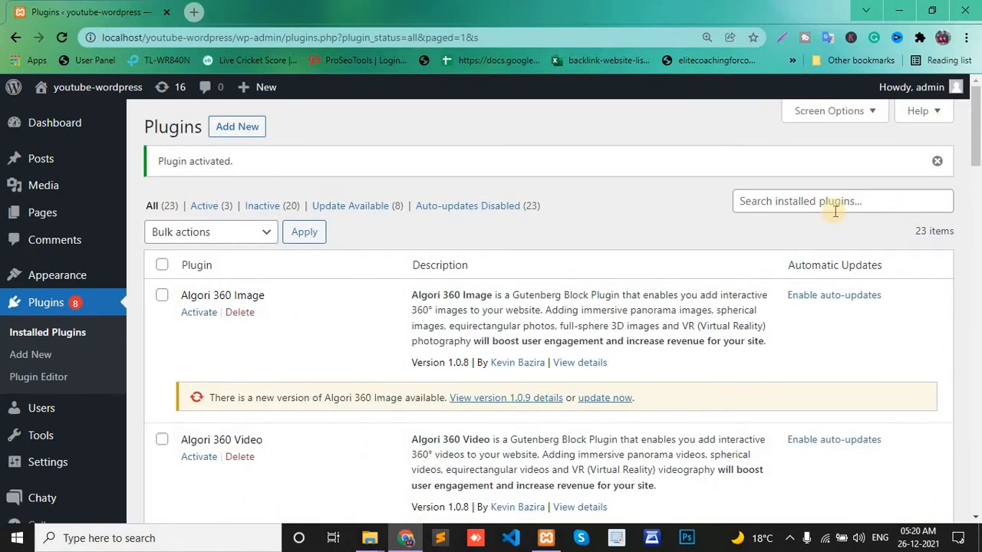
# Step: Open Media > Library and scroll to confirm 'Showing 80 of 107 media items'
pyautogui.scroll(-3)
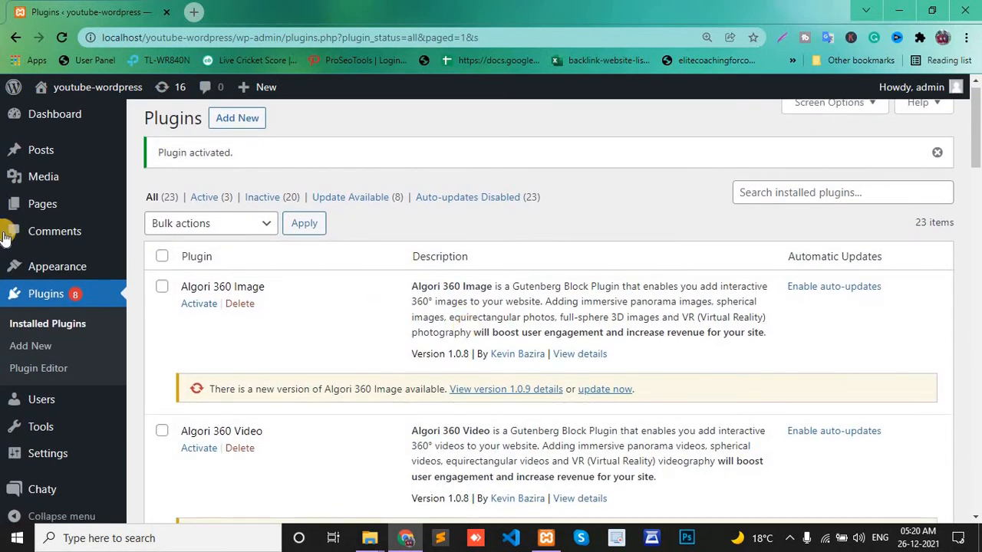
pyautogui.moveTo(44, 176)
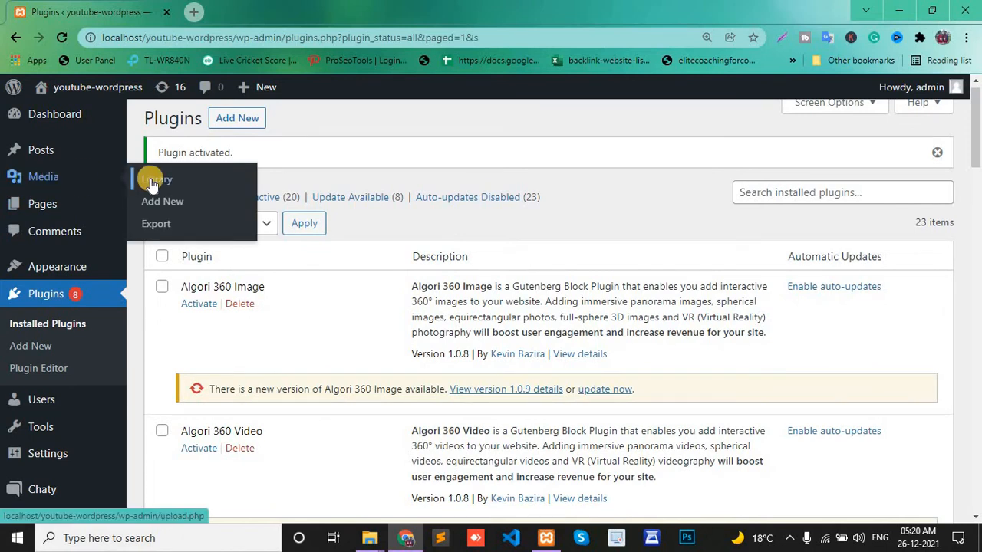
pyautogui.moveTo(179, 216)
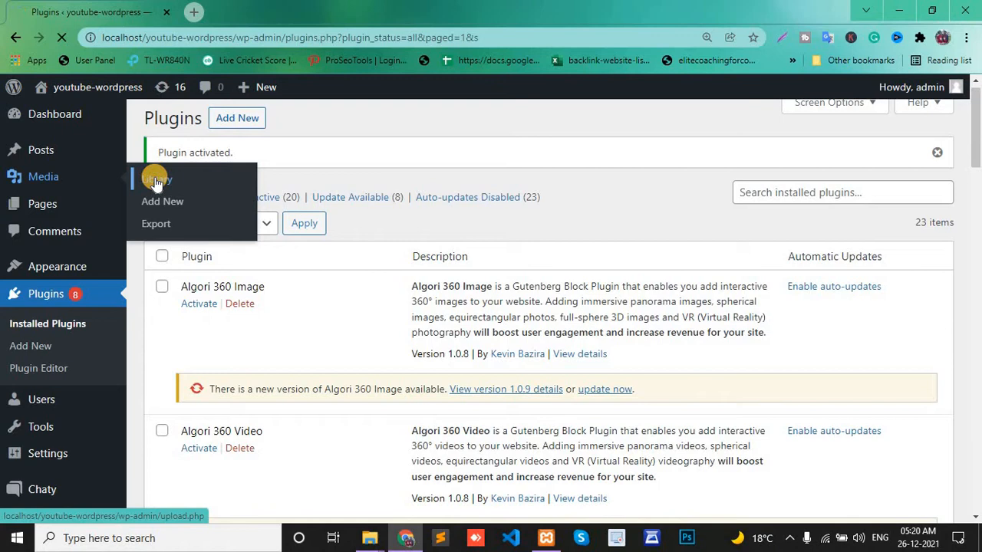
pyautogui.click(157, 179)
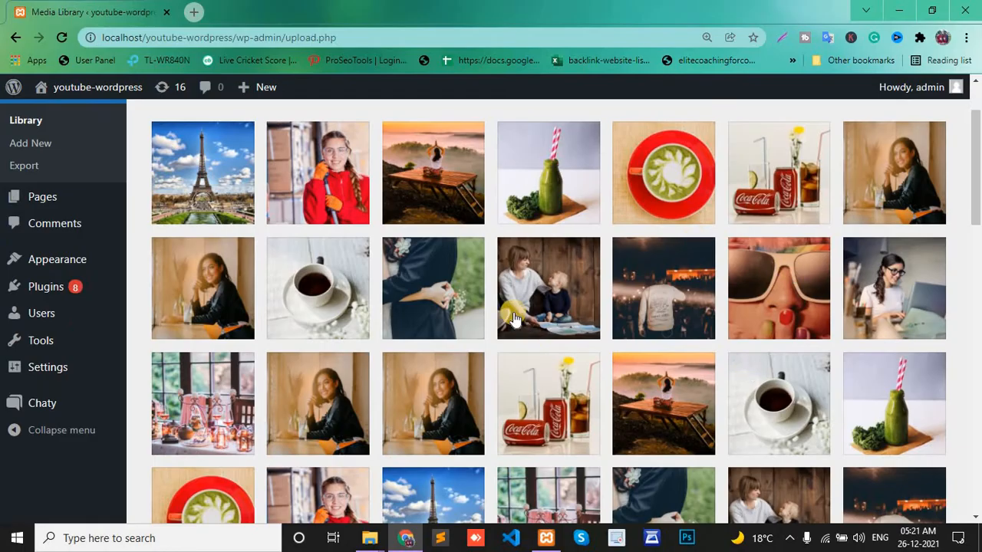
pyautogui.scroll(-3)
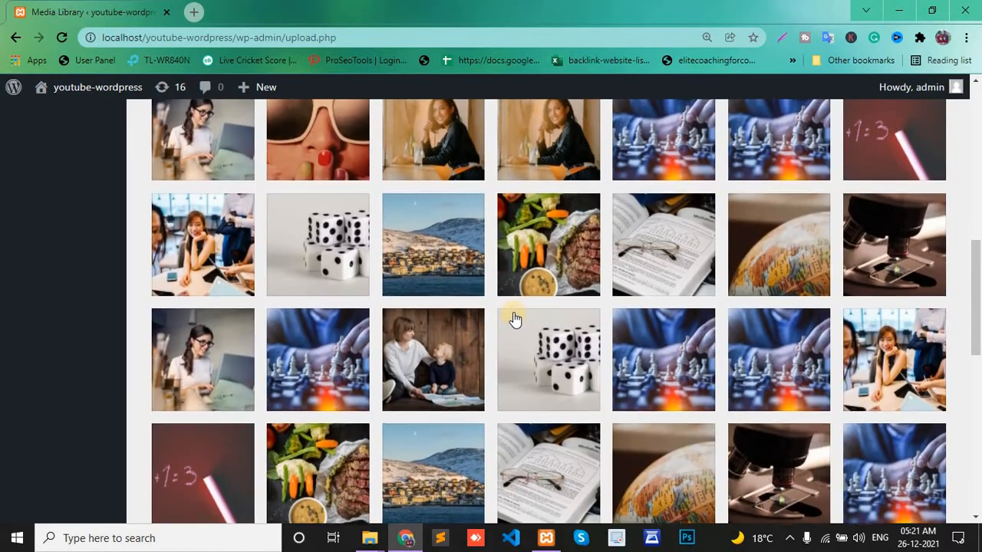
pyautogui.scroll(-3)
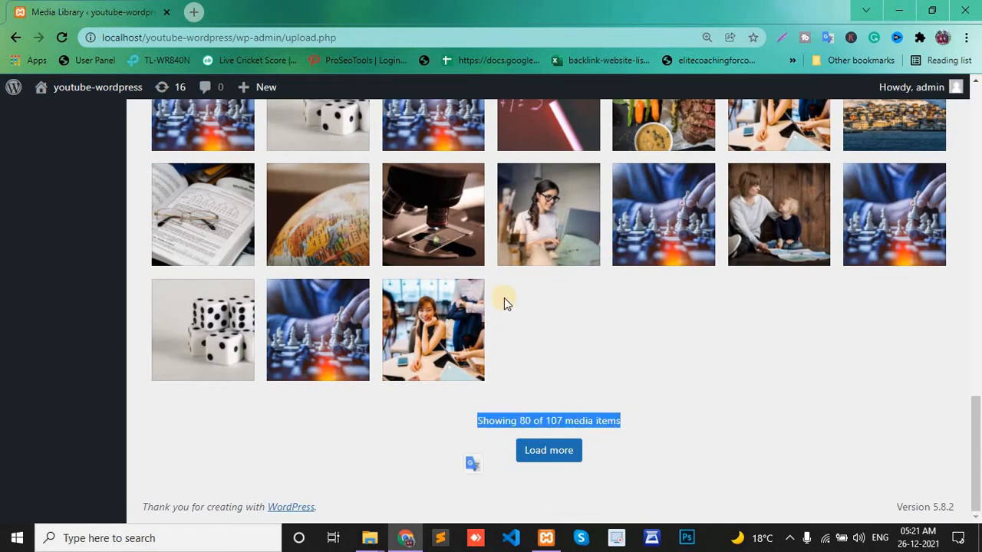
pyautogui.scroll(3)
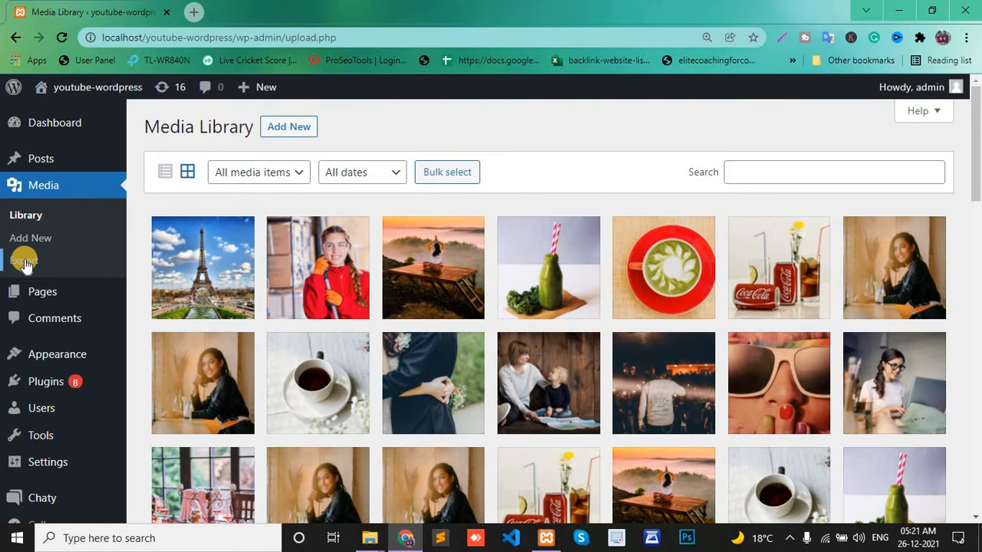
# Step: Set Compress to Yes on the Export Media Library page and start the zip download
pyautogui.click(24, 260)
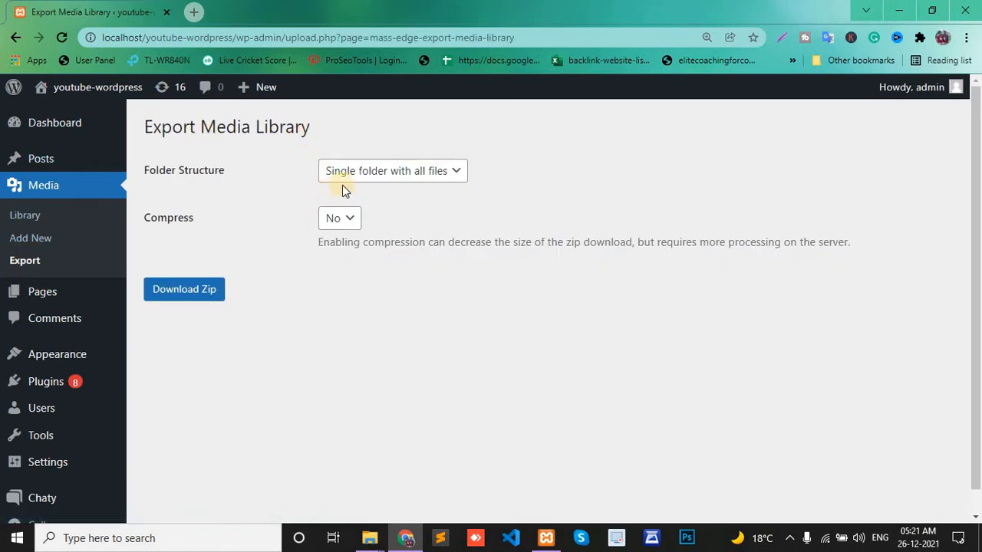
pyautogui.moveTo(172, 242)
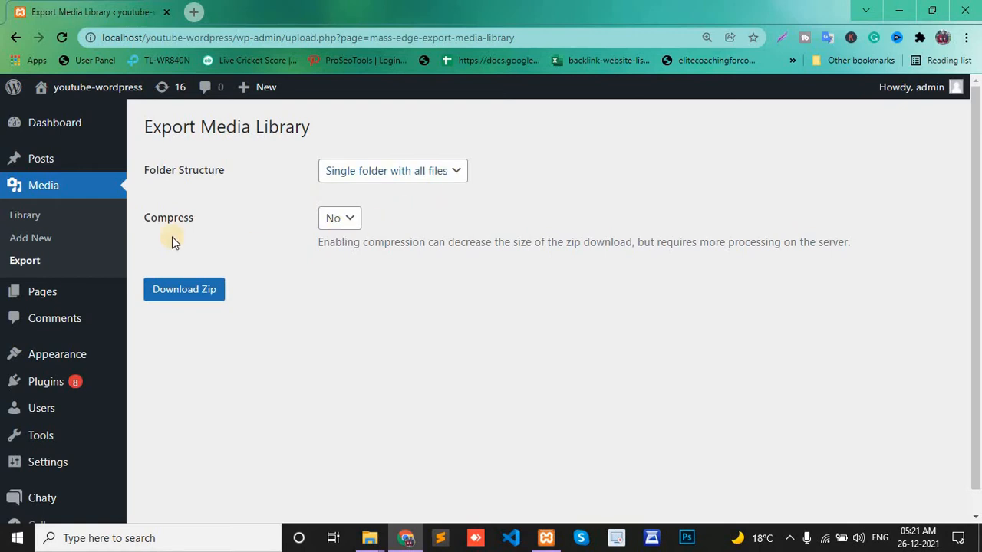
pyautogui.click(339, 218)
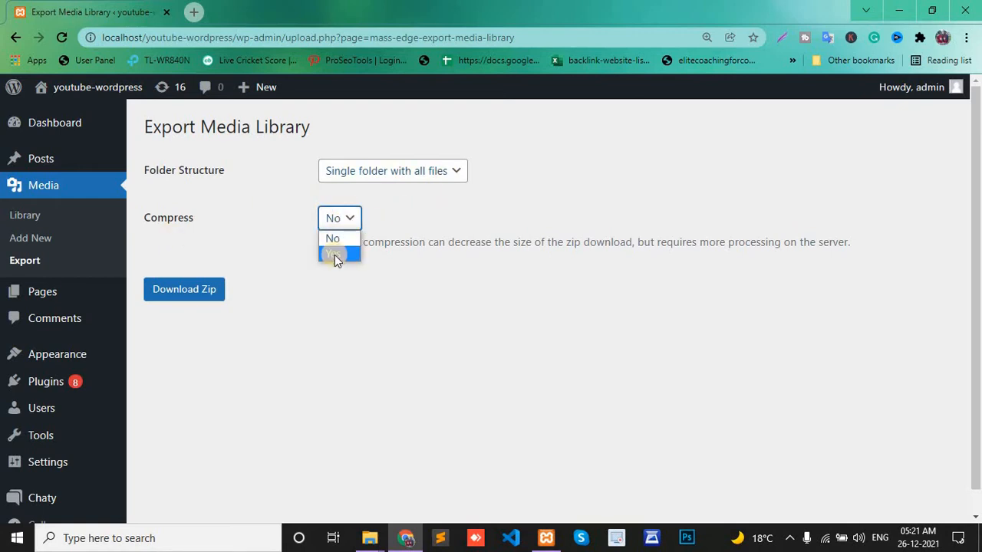
pyautogui.click(332, 253)
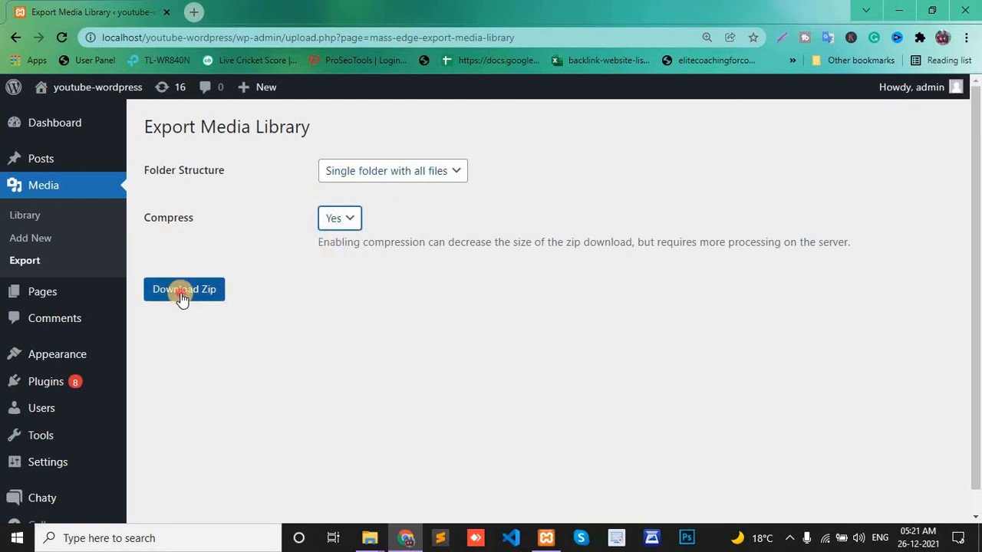
pyautogui.click(184, 289)
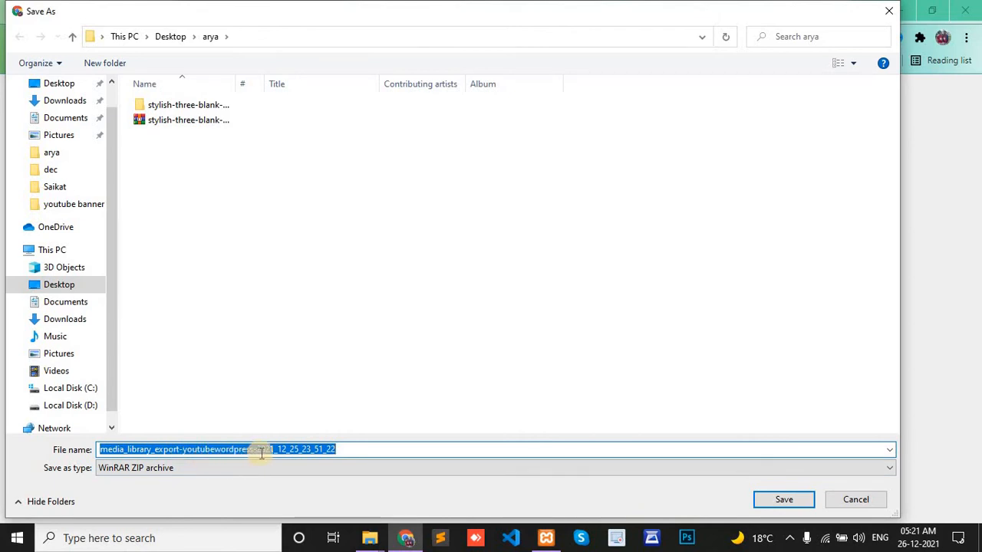
# Step: Save the media library zip to the Desktop
pyautogui.click(349, 449)
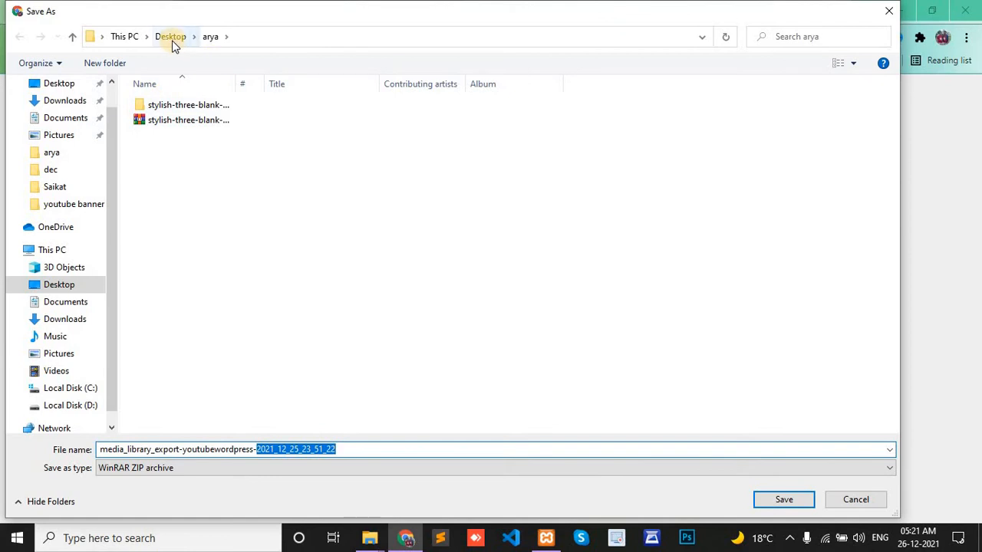
pyautogui.click(170, 36)
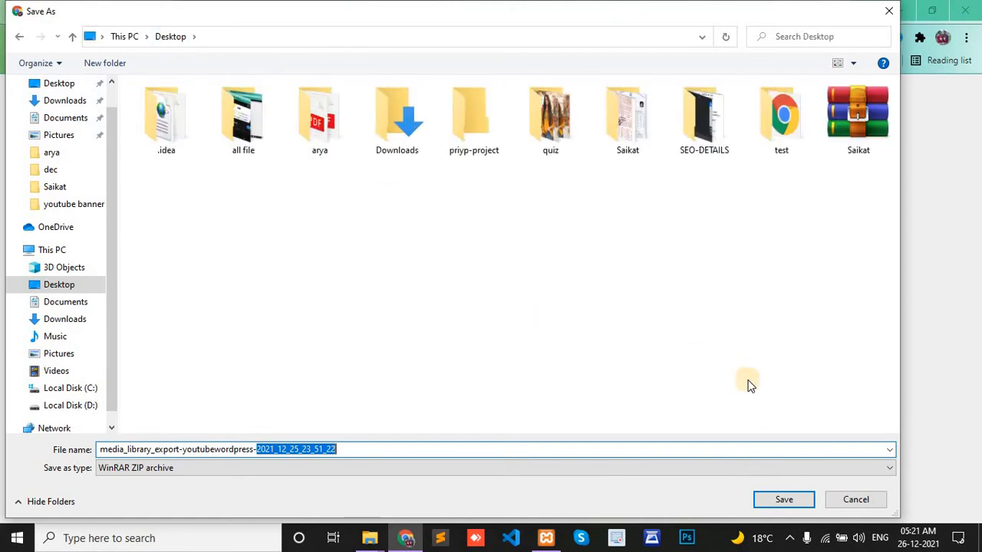
pyautogui.click(784, 499)
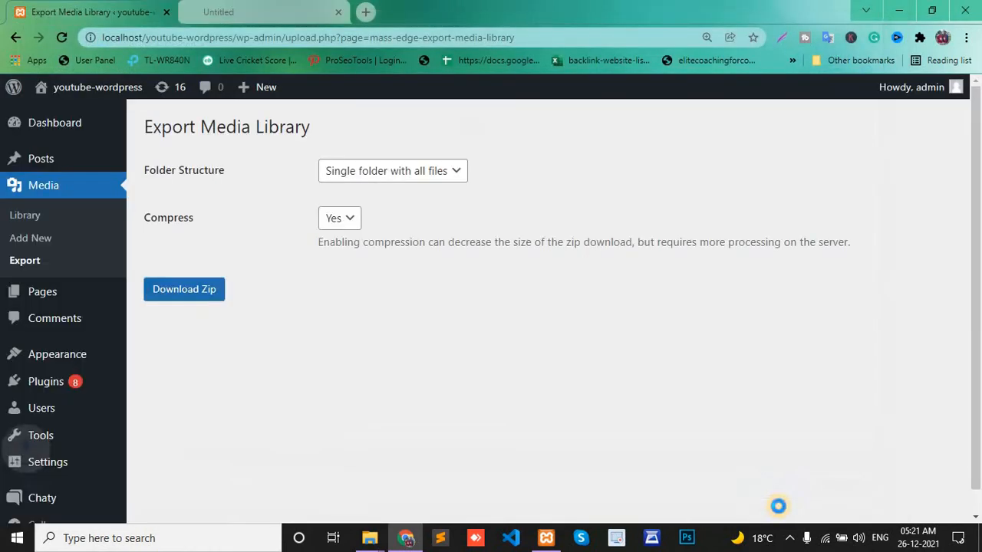
# Step: Show the downloaded zip in its folder in File Explorer
pyautogui.click(184, 289)
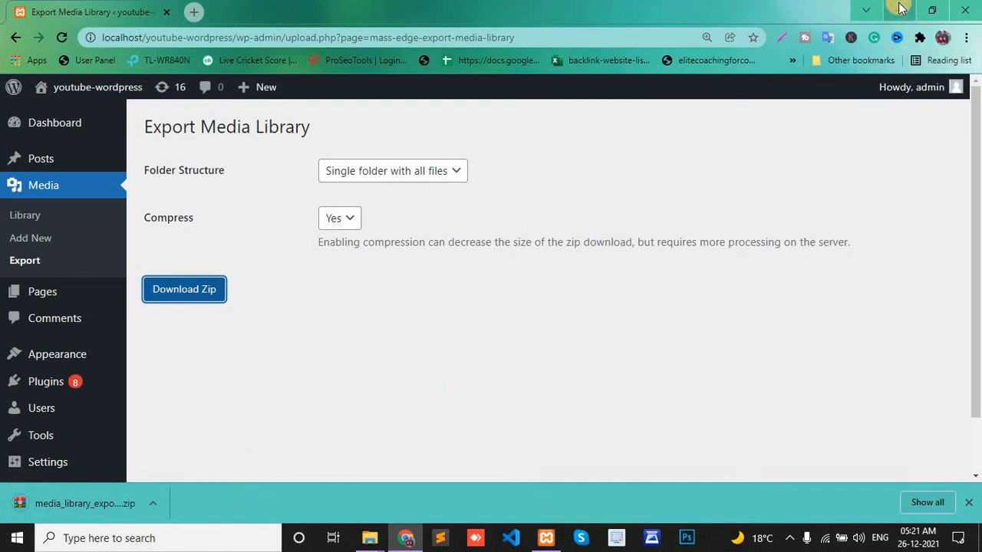
pyautogui.click(152, 503)
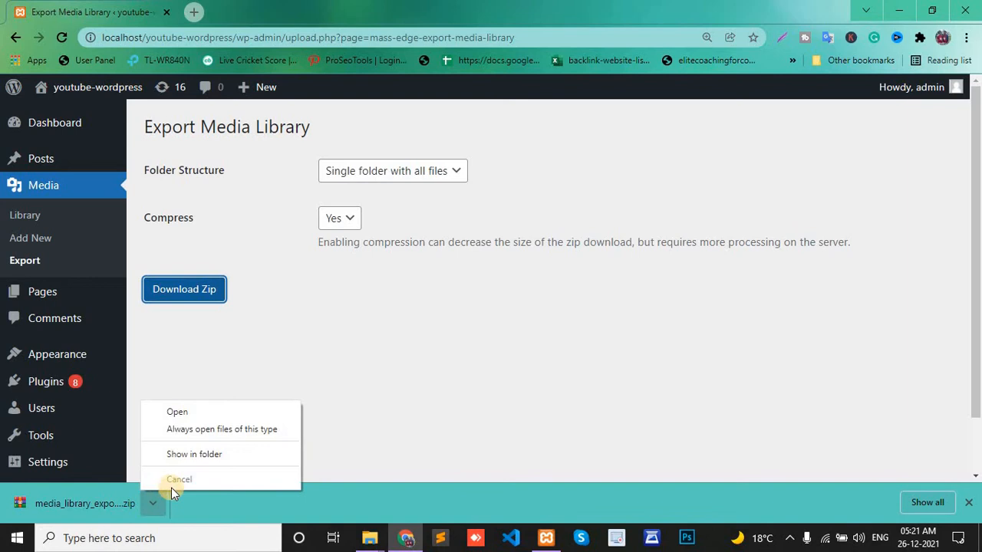
pyautogui.moveTo(194, 454)
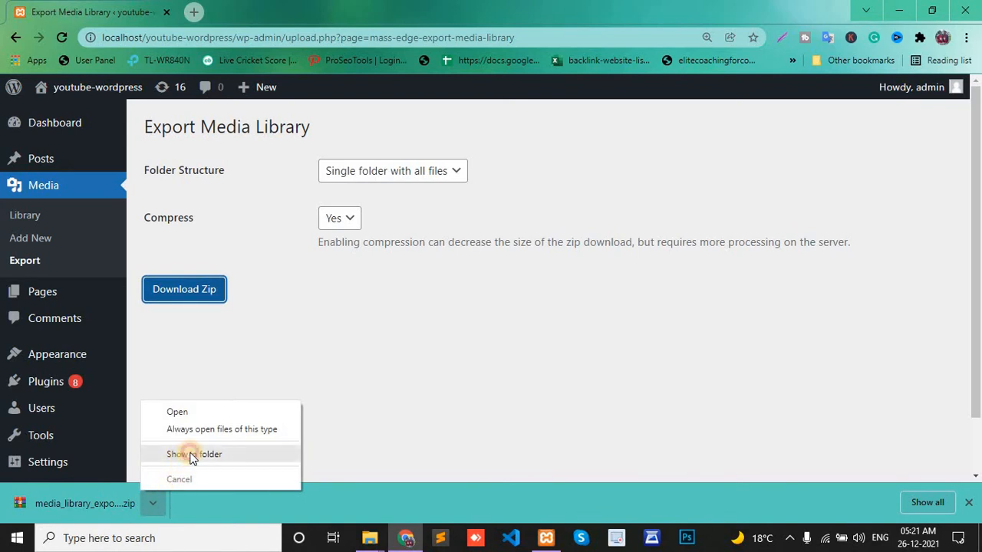
pyautogui.click(194, 454)
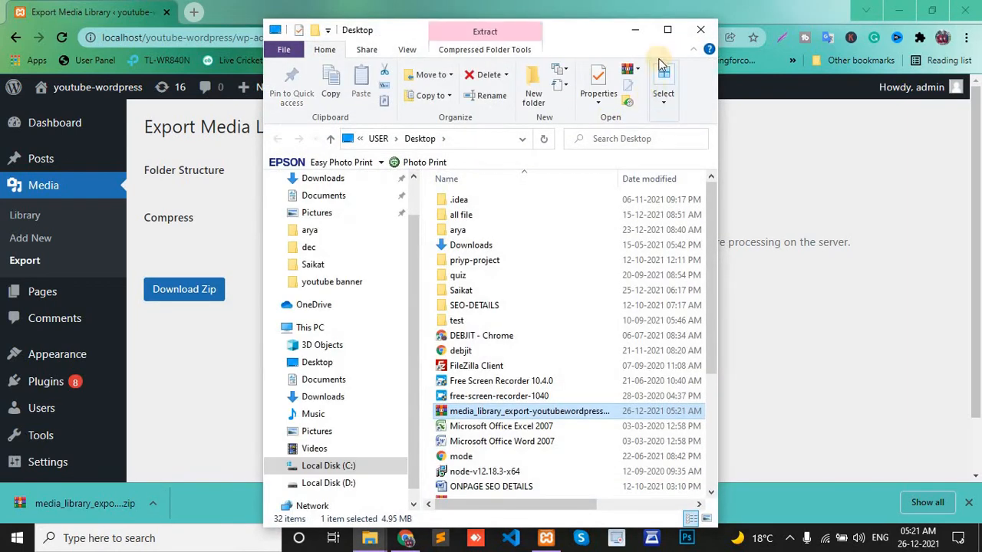
# Step: Maximize Explorer, extract the zip here, and open the media_library_export folder
pyautogui.click(667, 29)
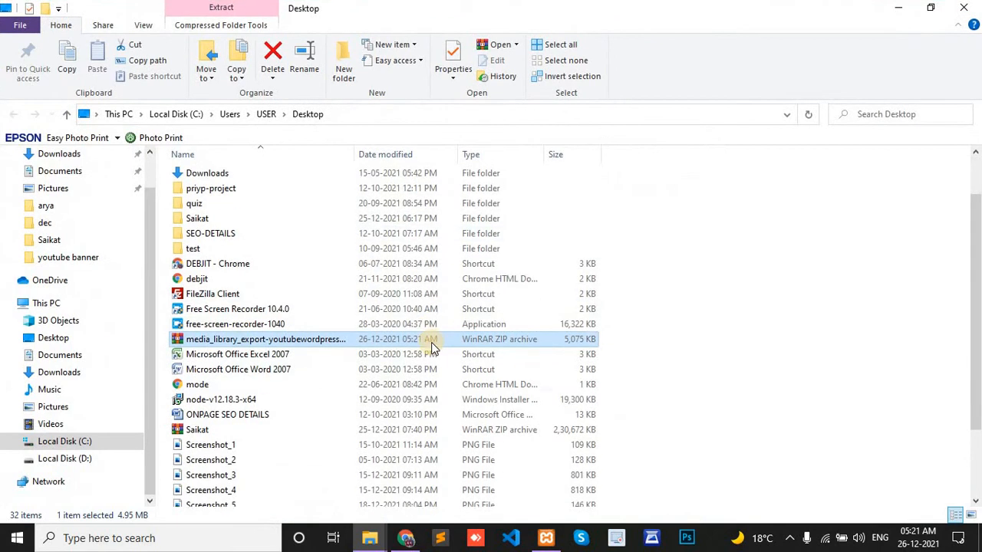
pyautogui.scroll(-3)
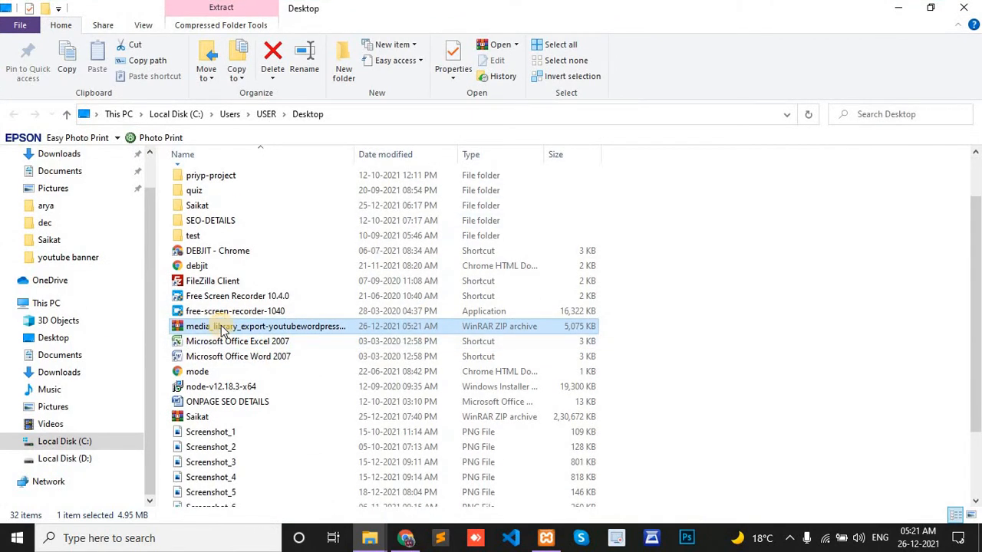
pyautogui.rightClick(267, 326)
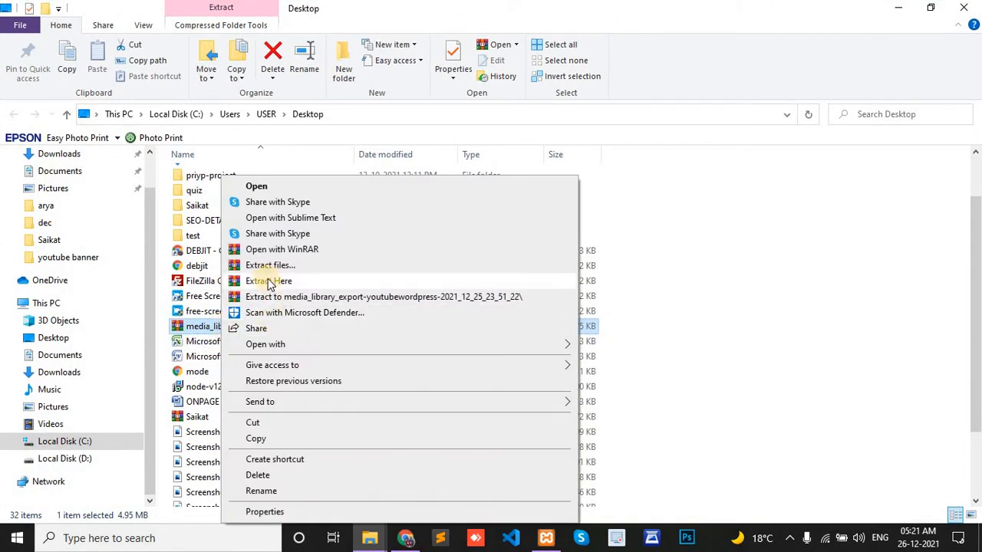
pyautogui.click(269, 281)
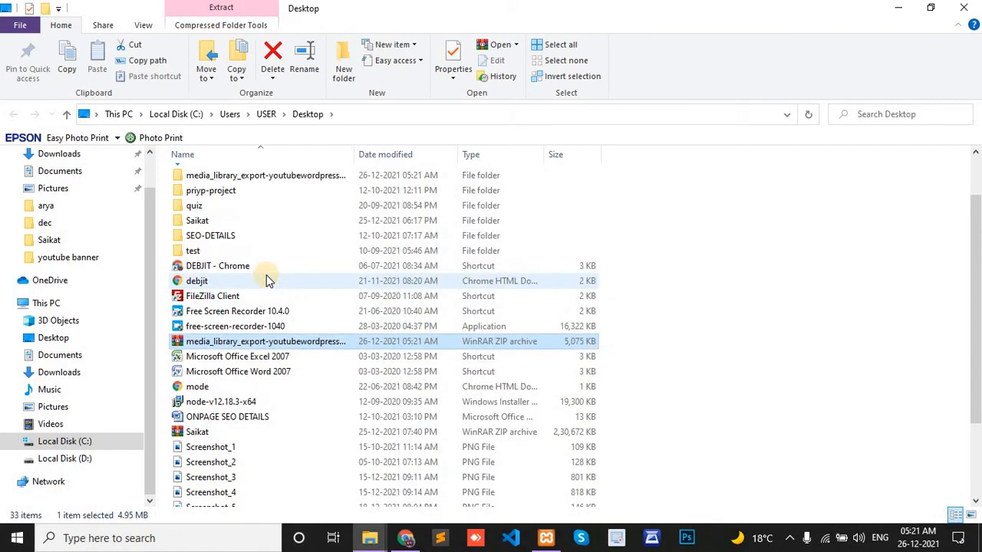
pyautogui.moveTo(283, 185)
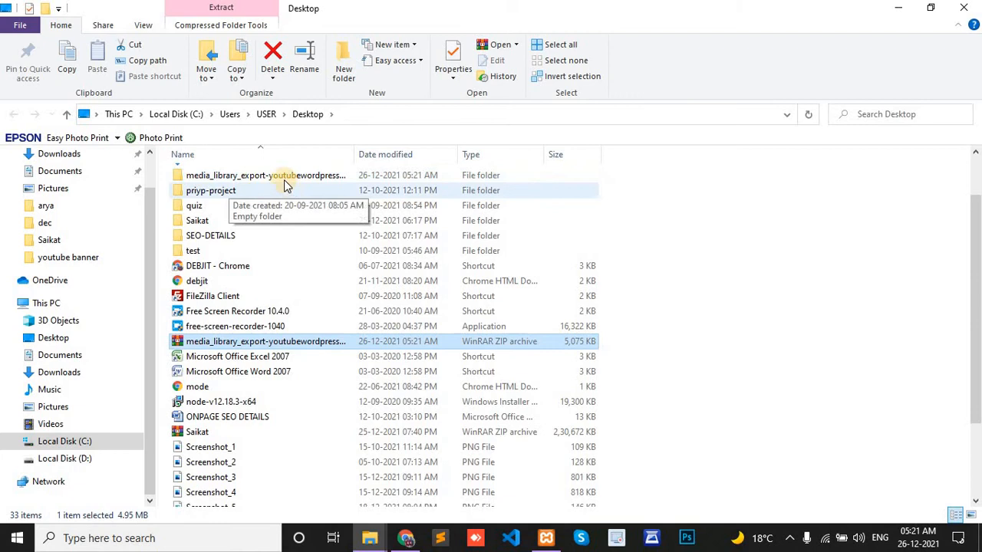
pyautogui.doubleClick(266, 175)
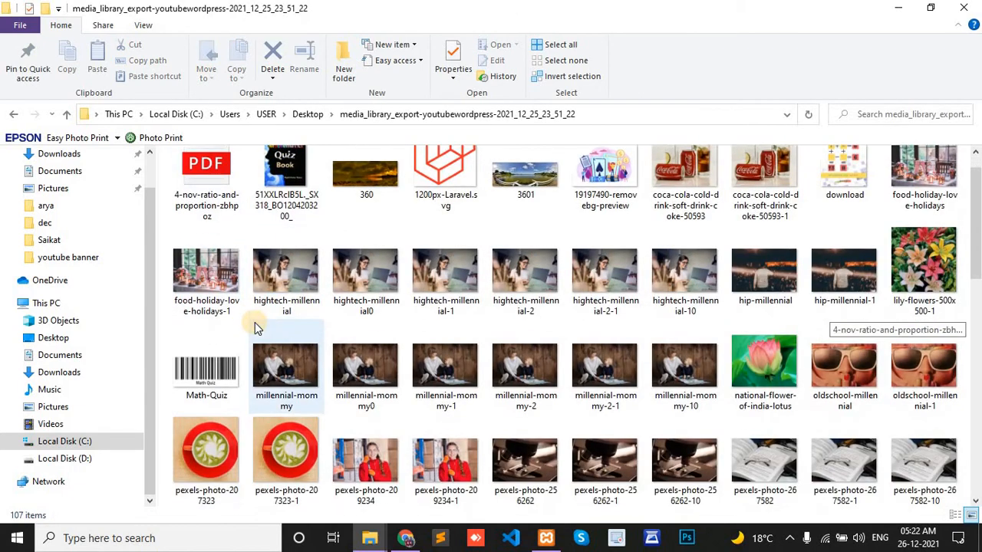
pyautogui.scroll(-3)
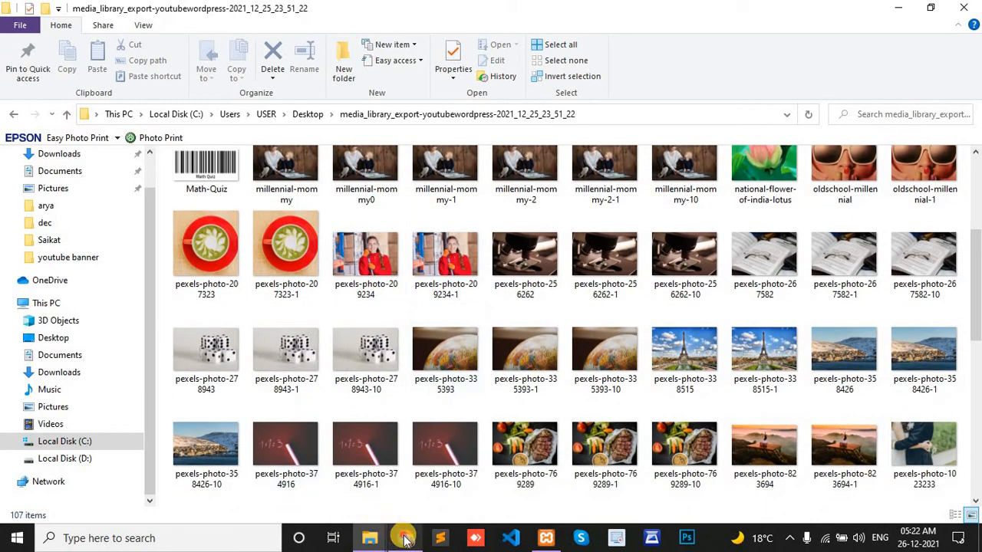
pyautogui.click(405, 538)
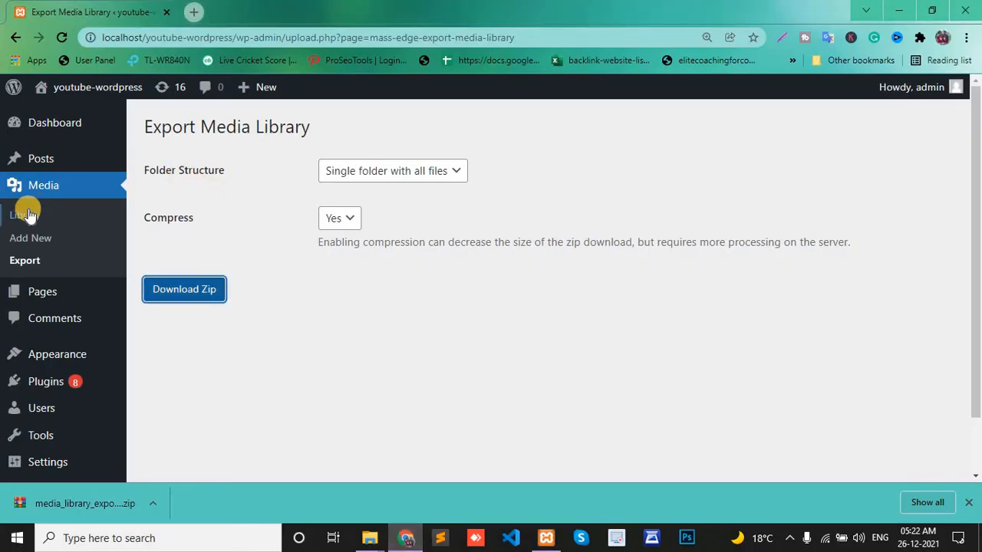
pyautogui.click(26, 215)
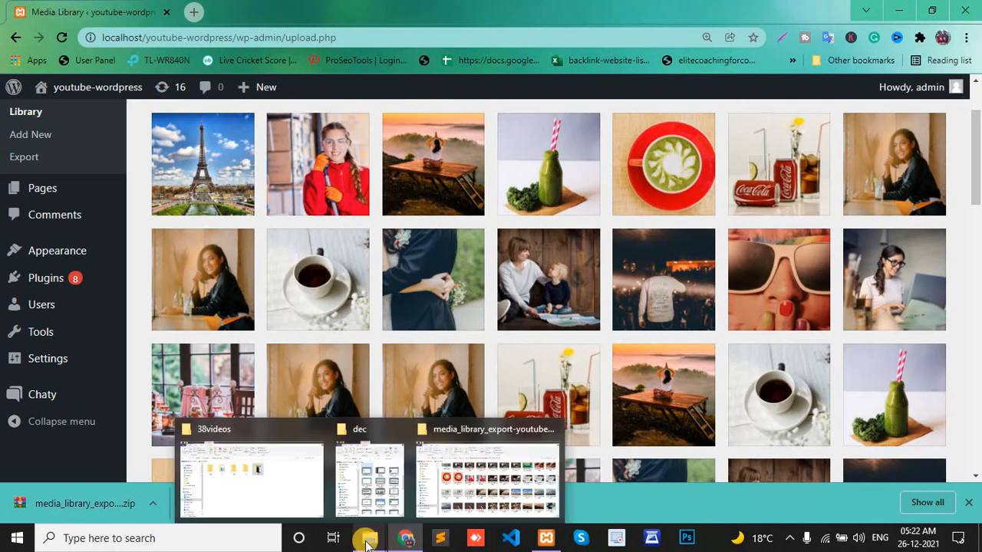
pyautogui.click(487, 480)
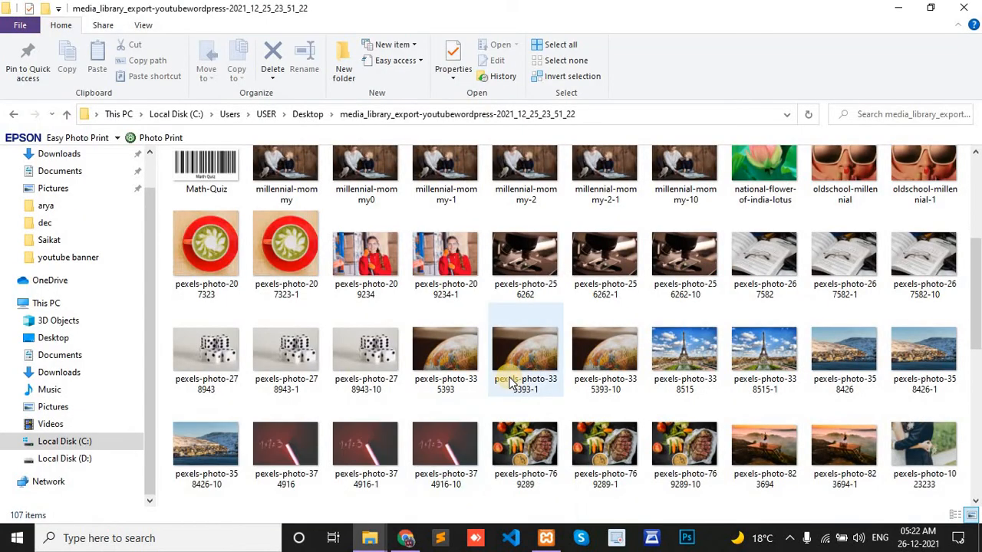
pyautogui.scroll(-3)
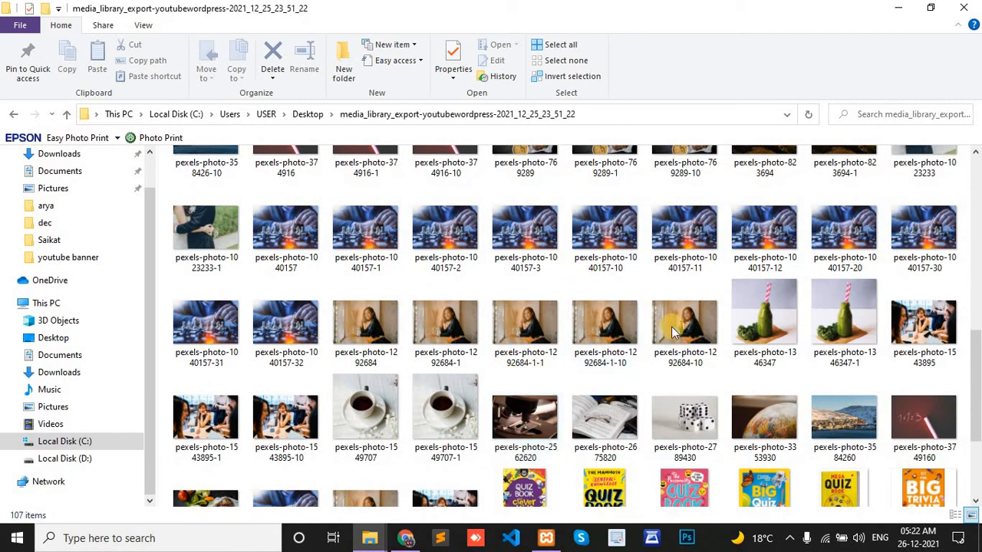
pyautogui.scroll(-3)
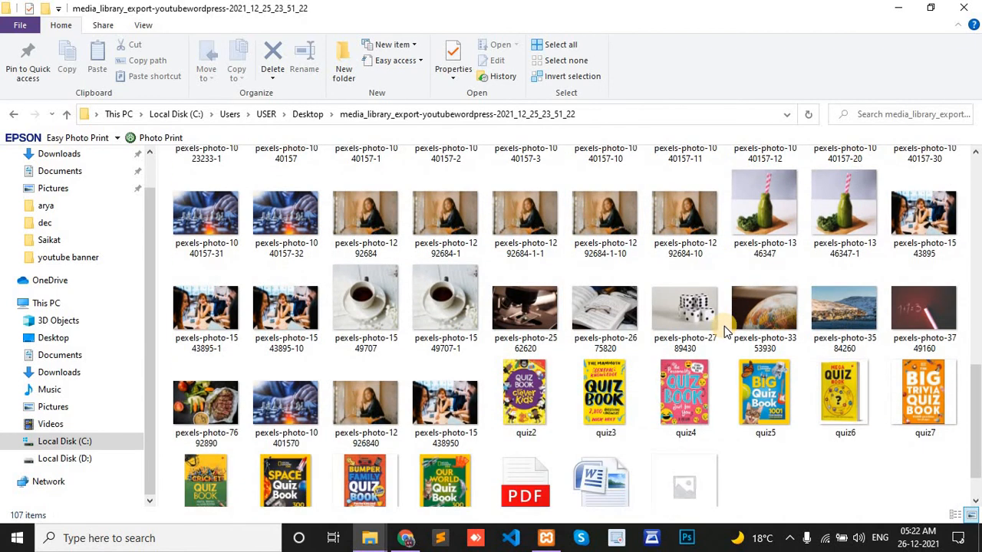